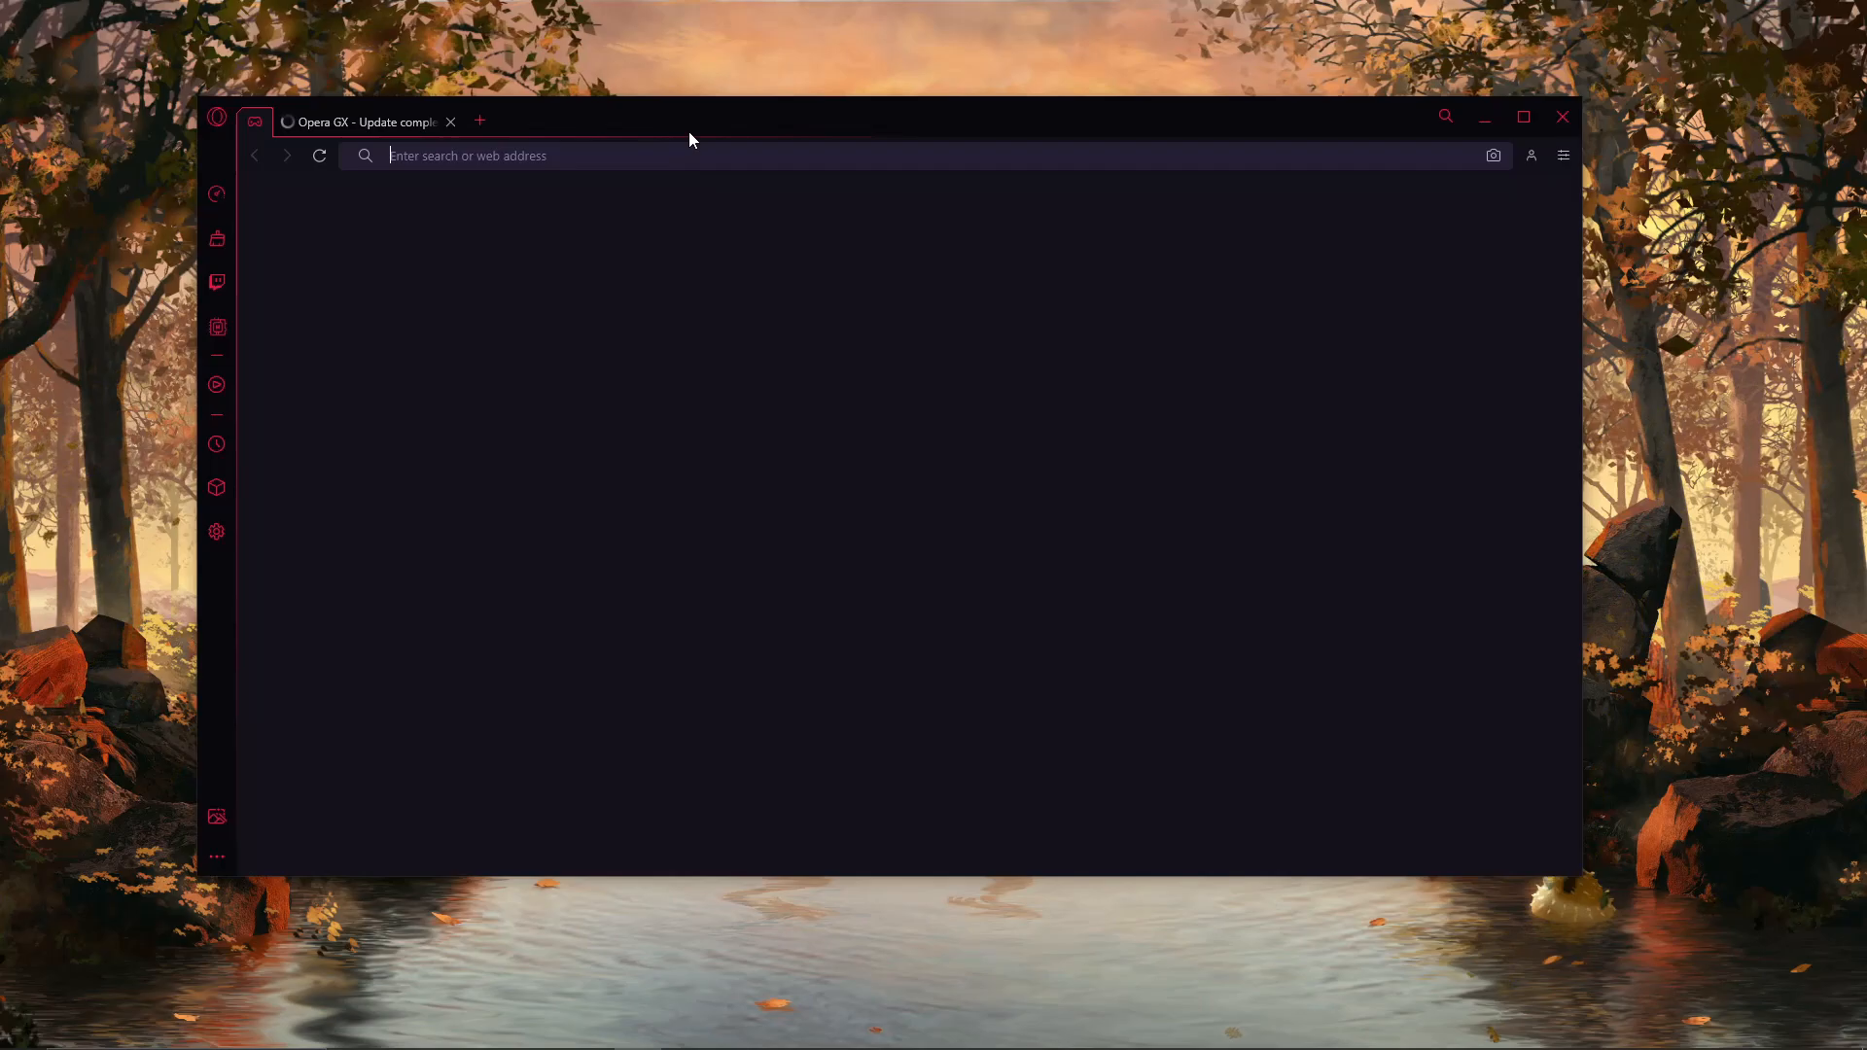
Step: Maximize the Opera GX window so the GX Corner start page fills the screen
click(1522, 116)
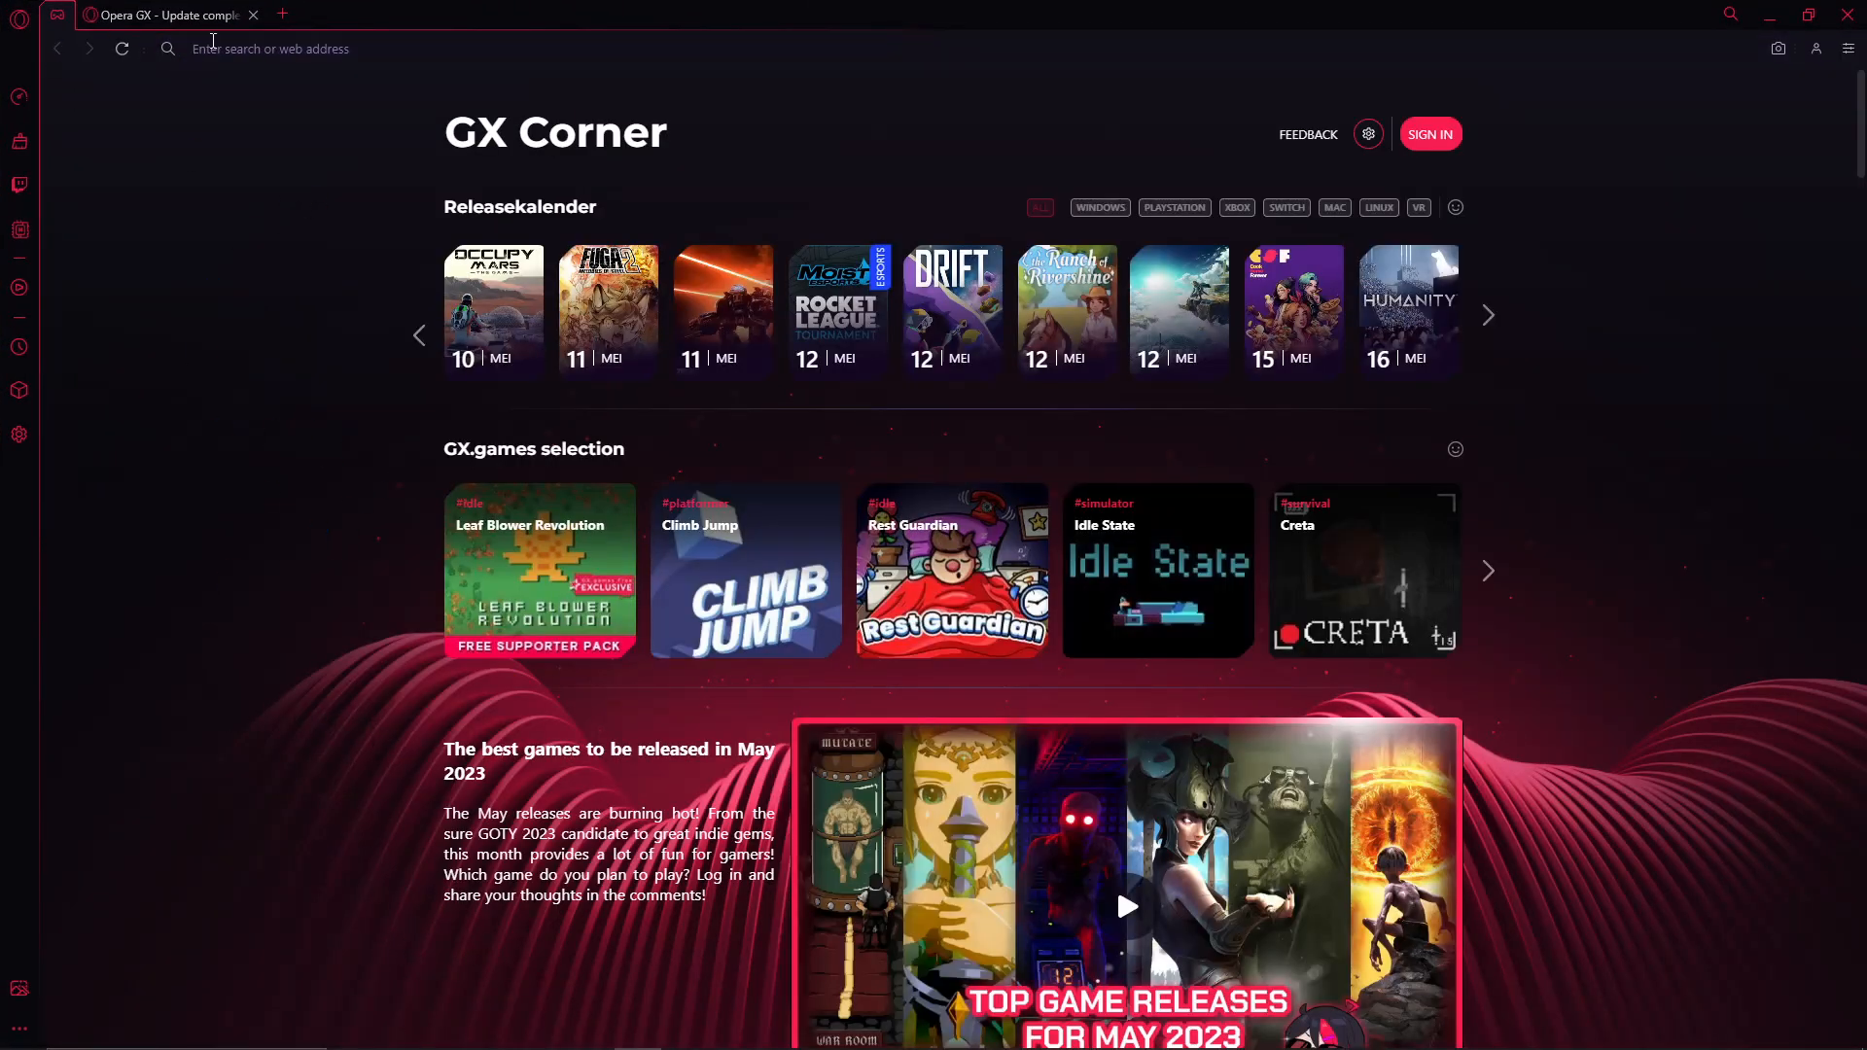
mouse_move(412, 681)
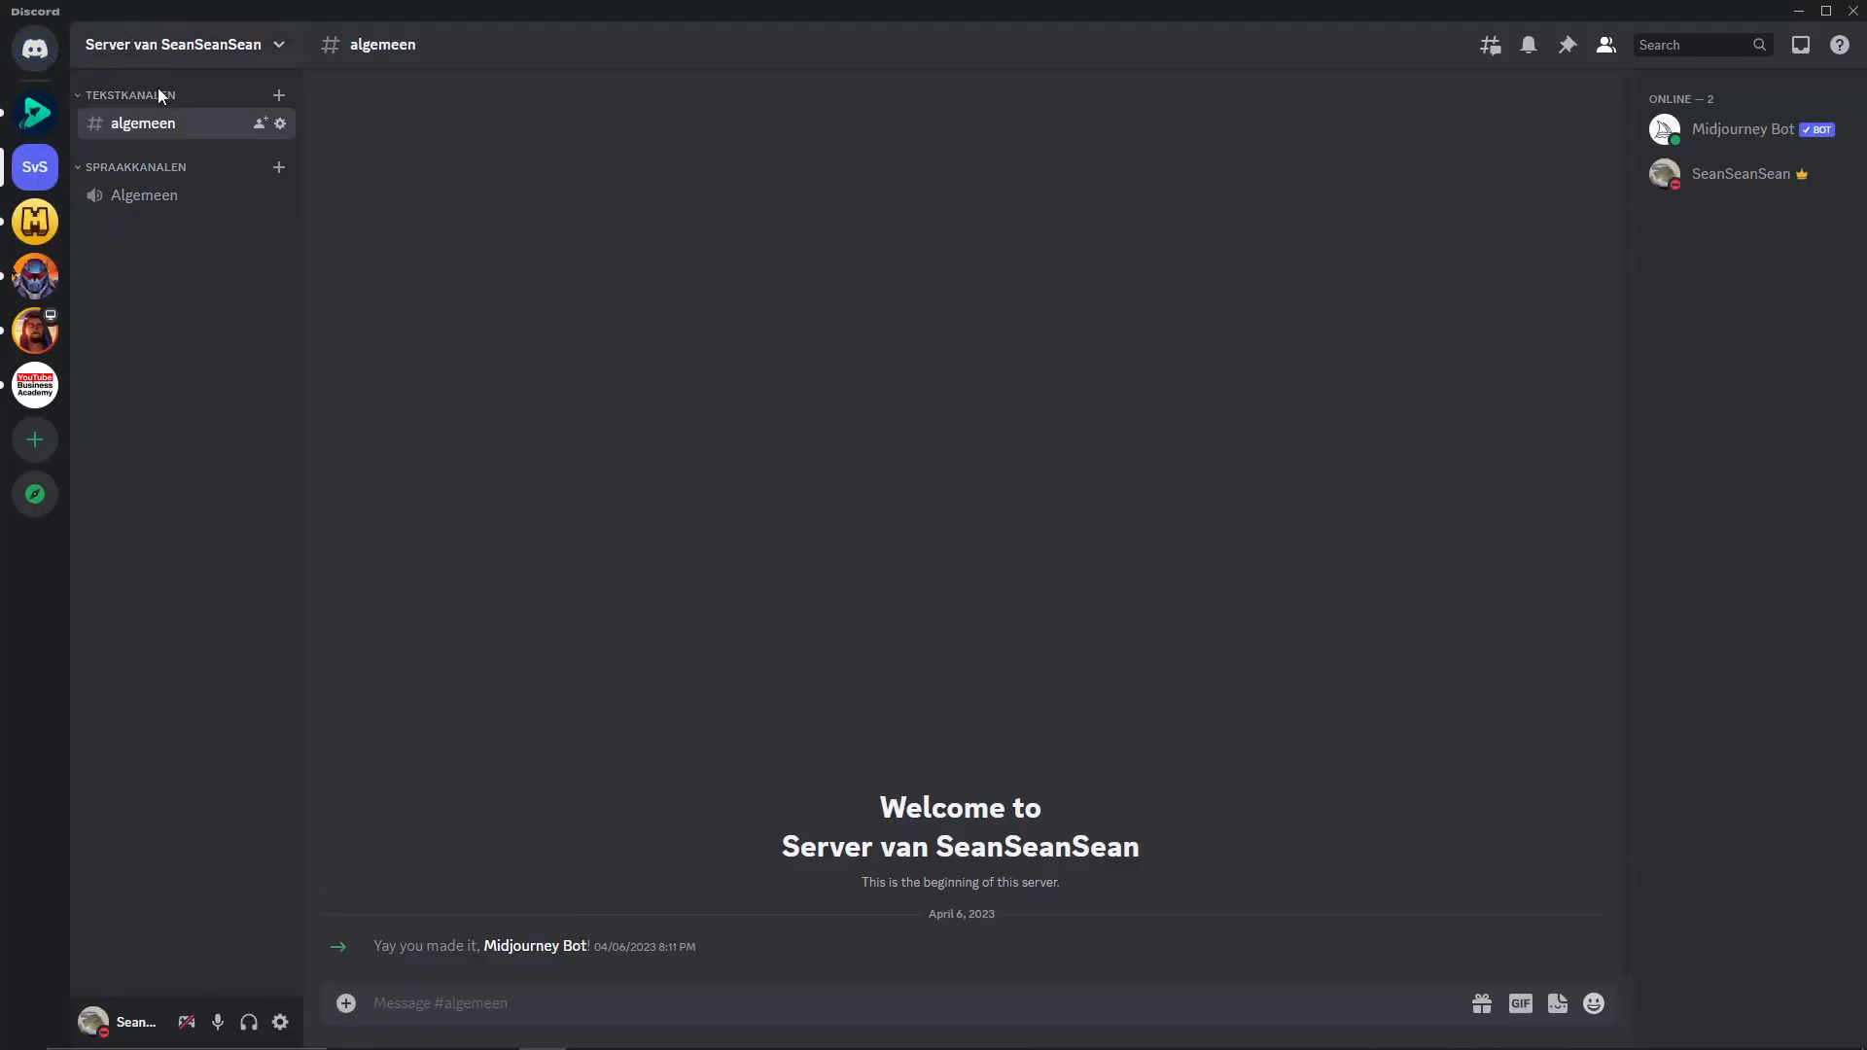
mouse_move(144, 194)
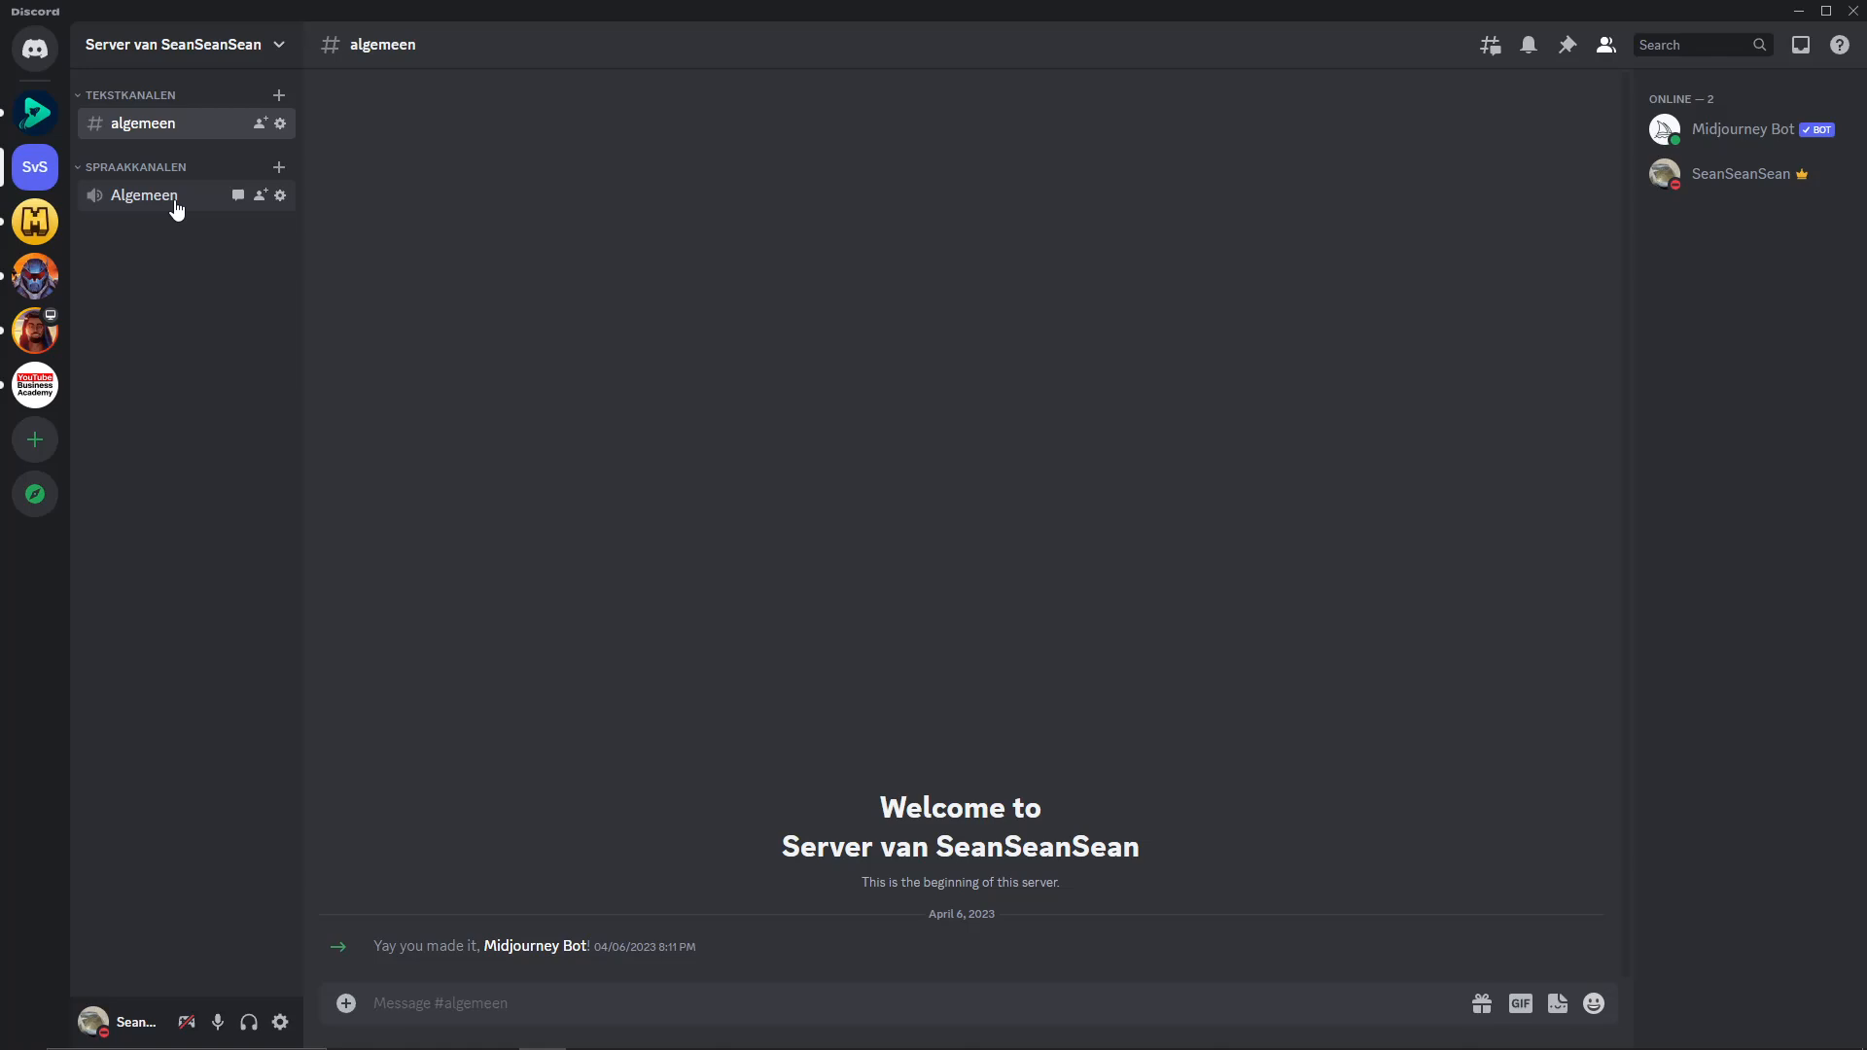
Step: Connect to the Algemeen voice channel under SPRAAKKANALEN
click(142, 194)
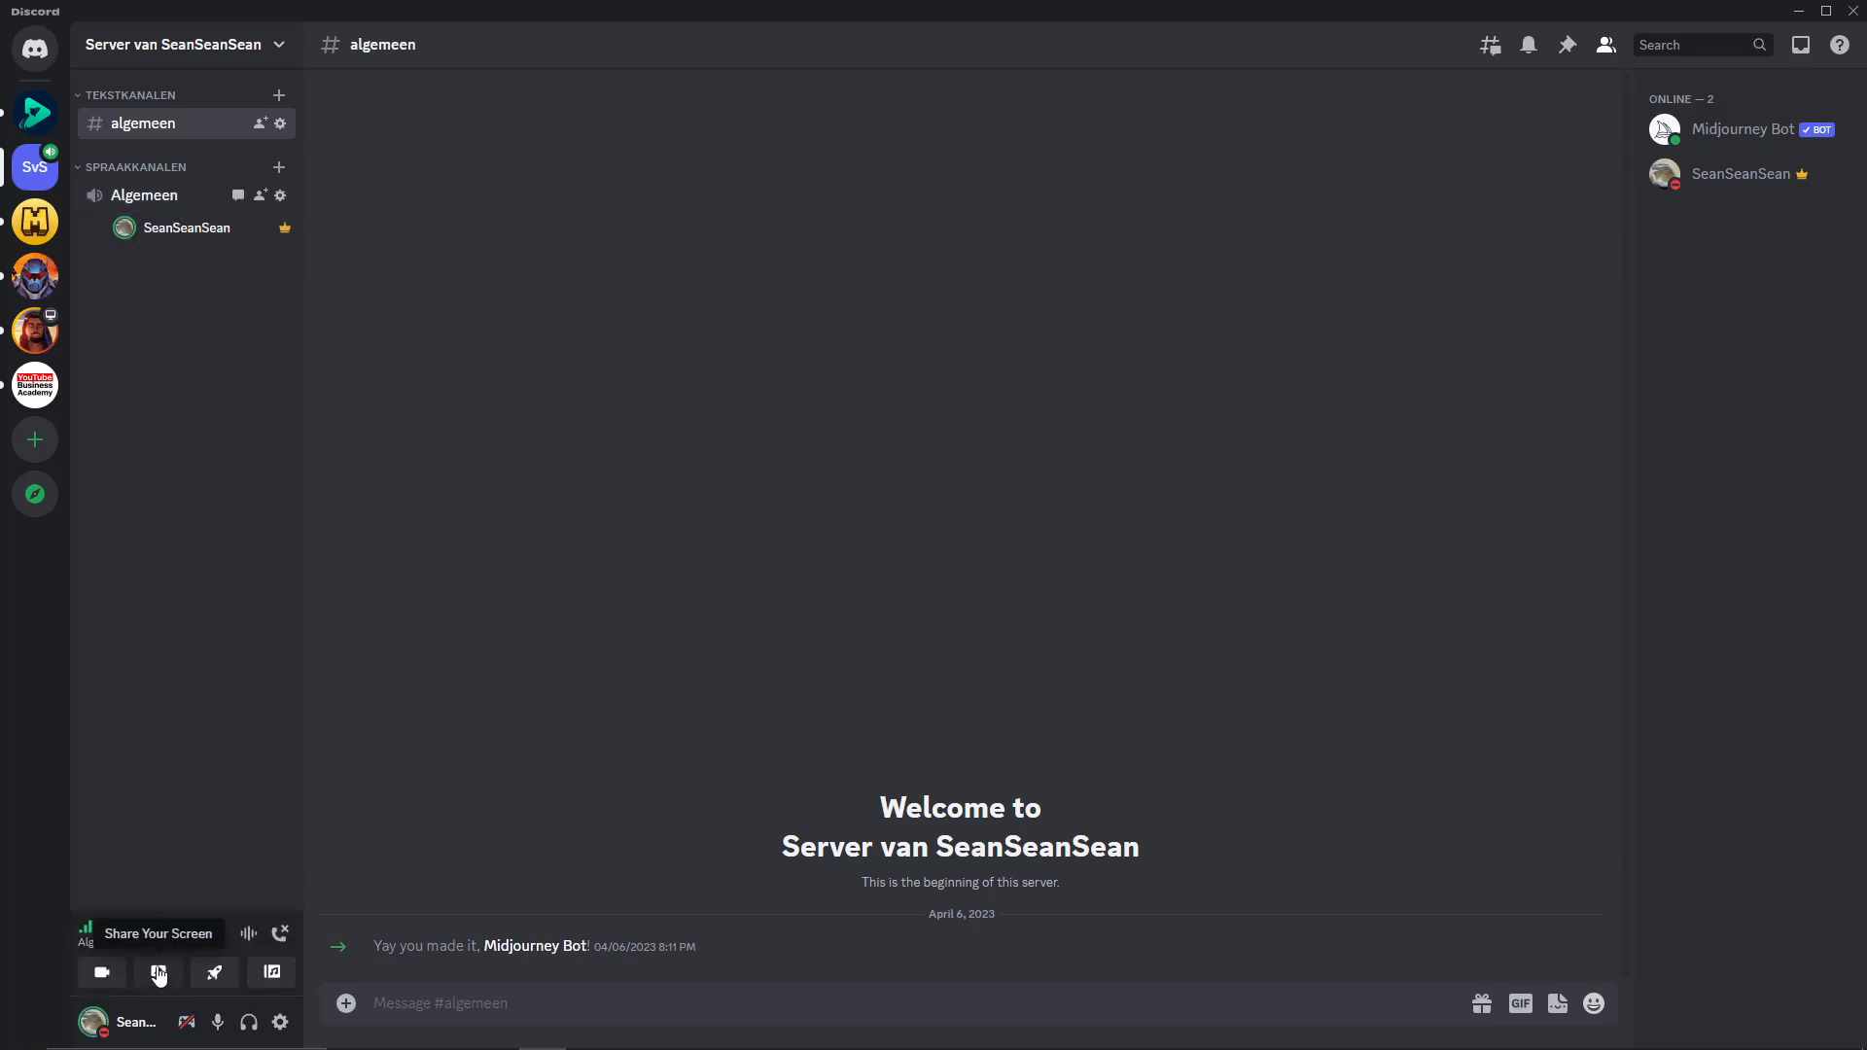
Step: Go live in Algemeen sharing the 'GX Corner - Opera' application window
click(157, 972)
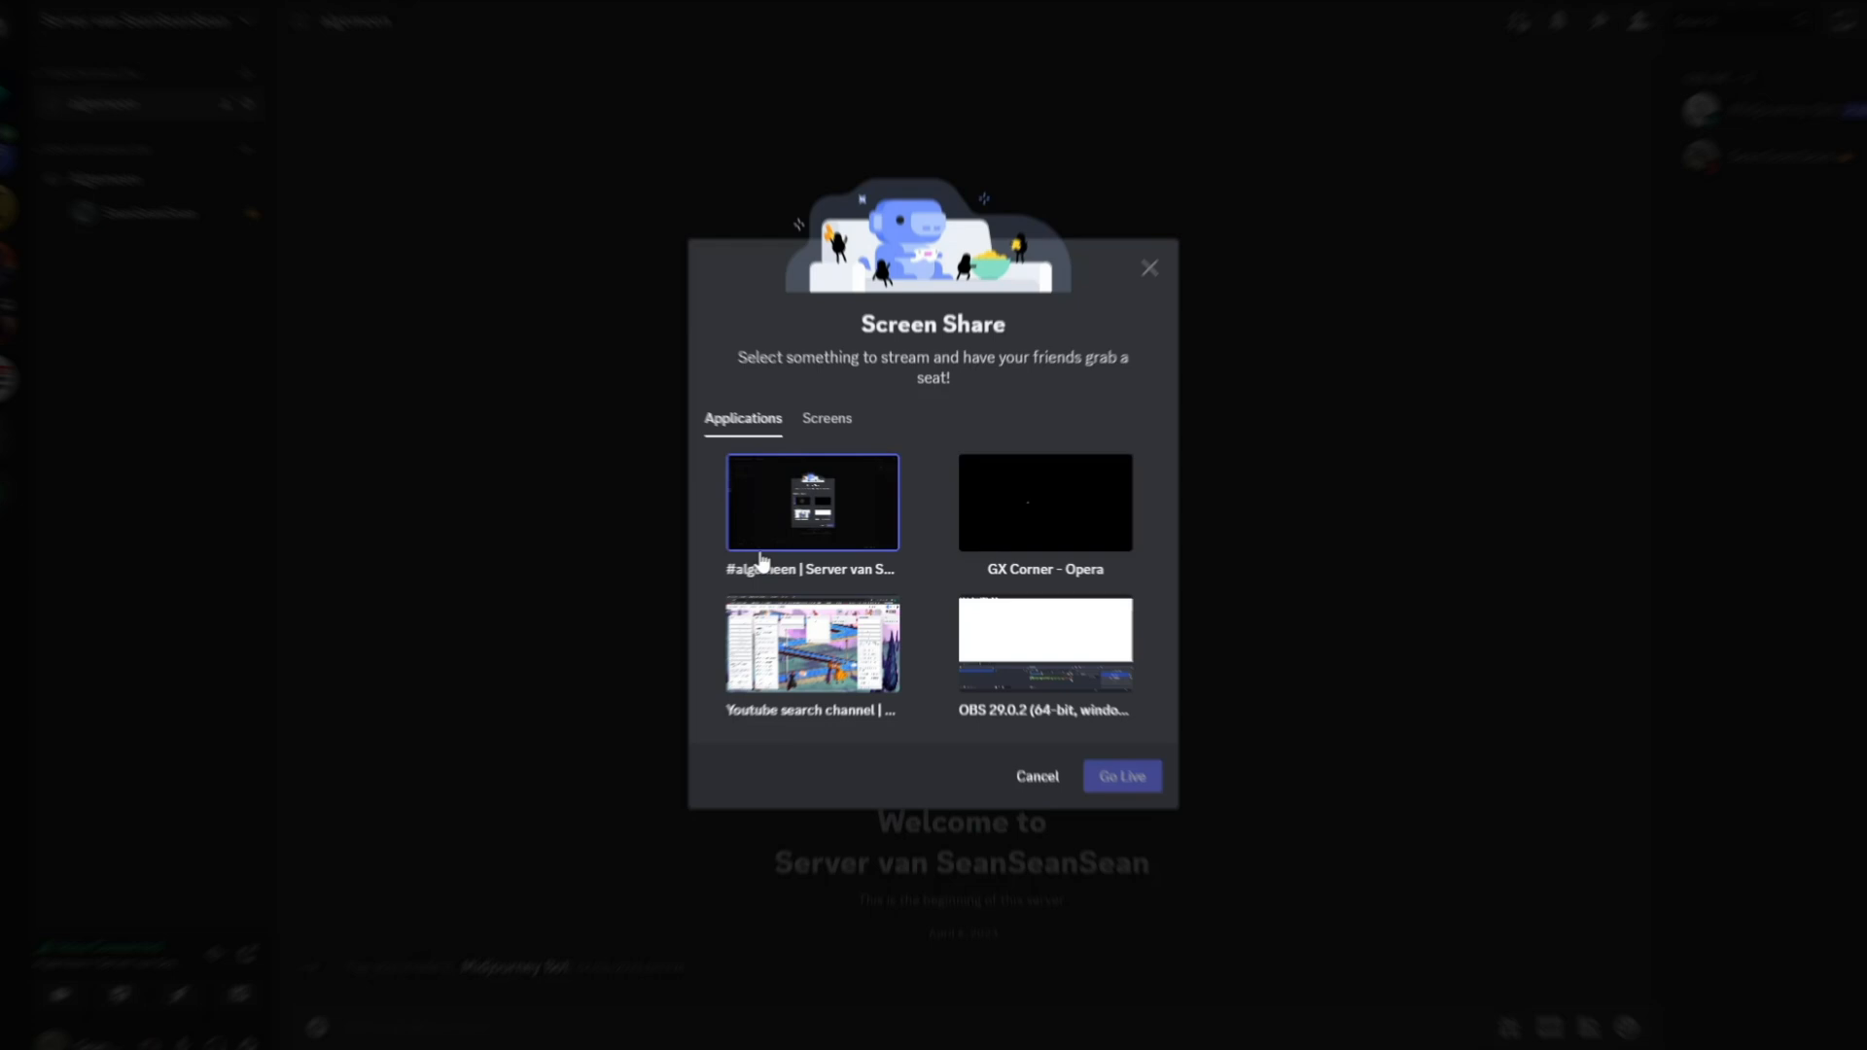
click(1045, 501)
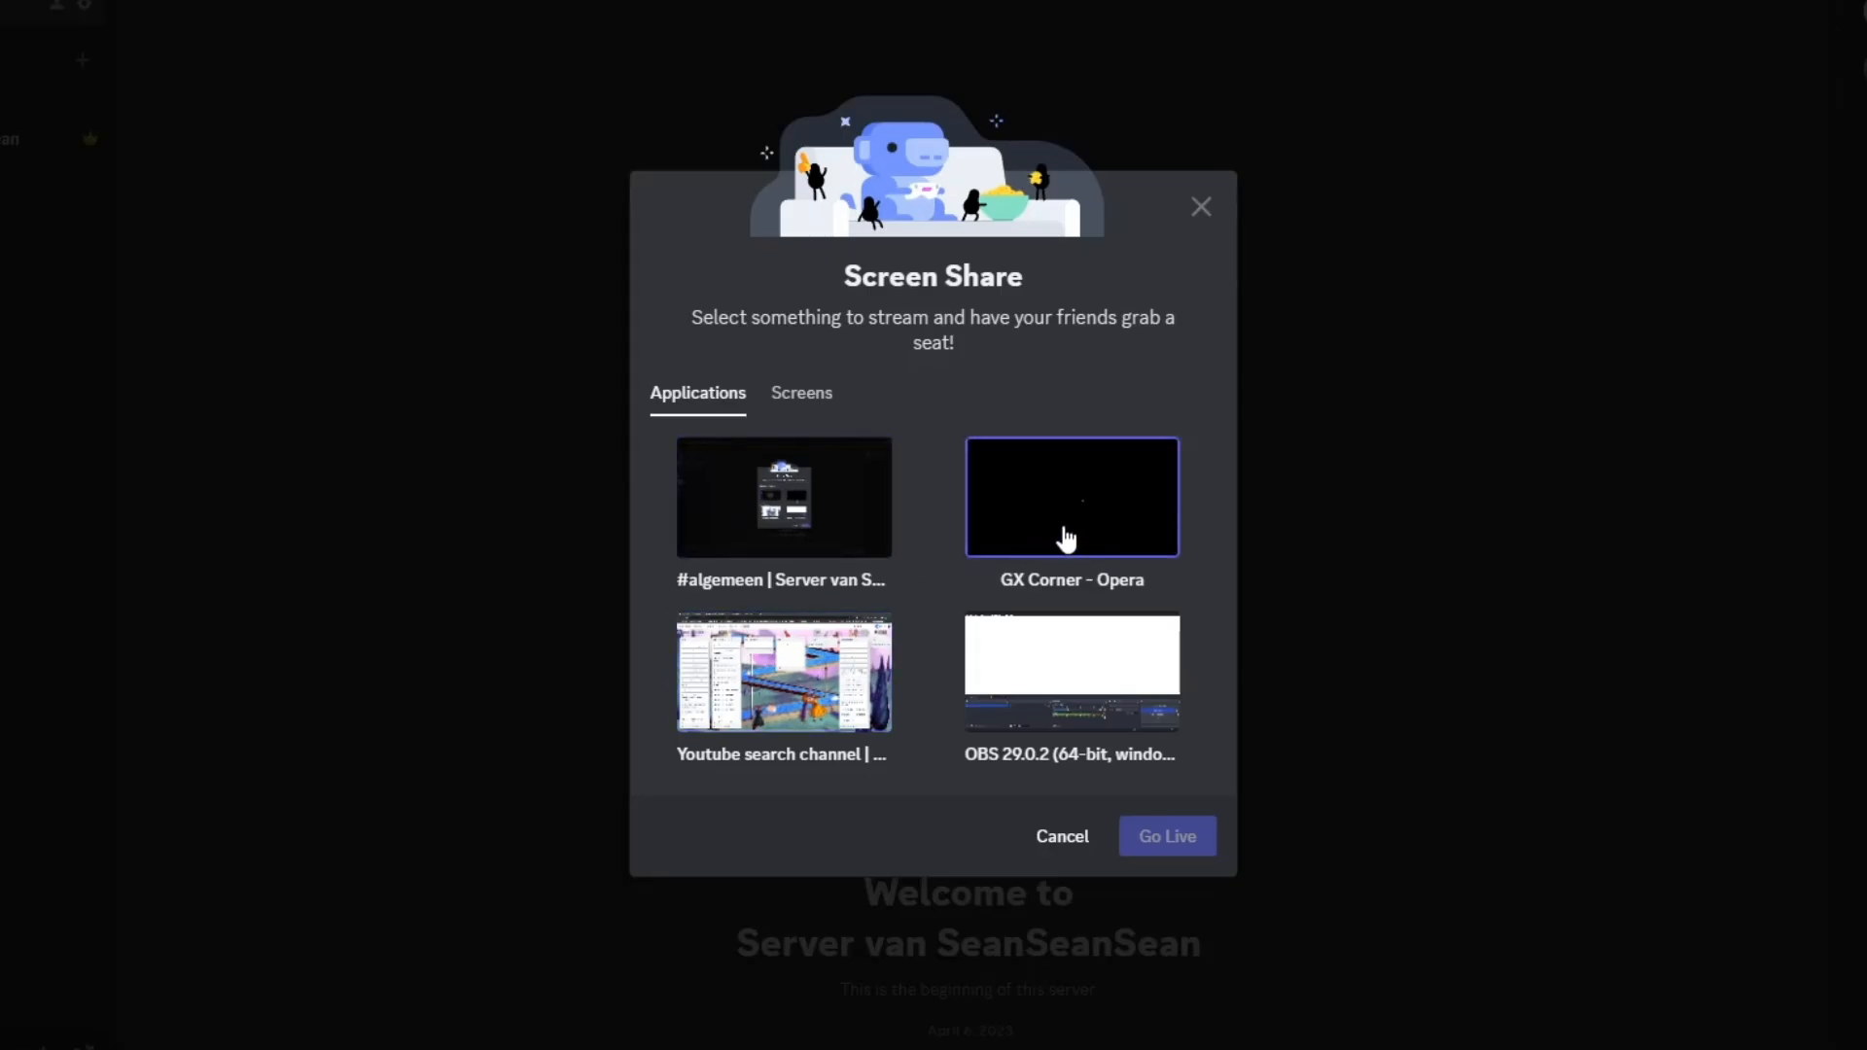
click(1070, 496)
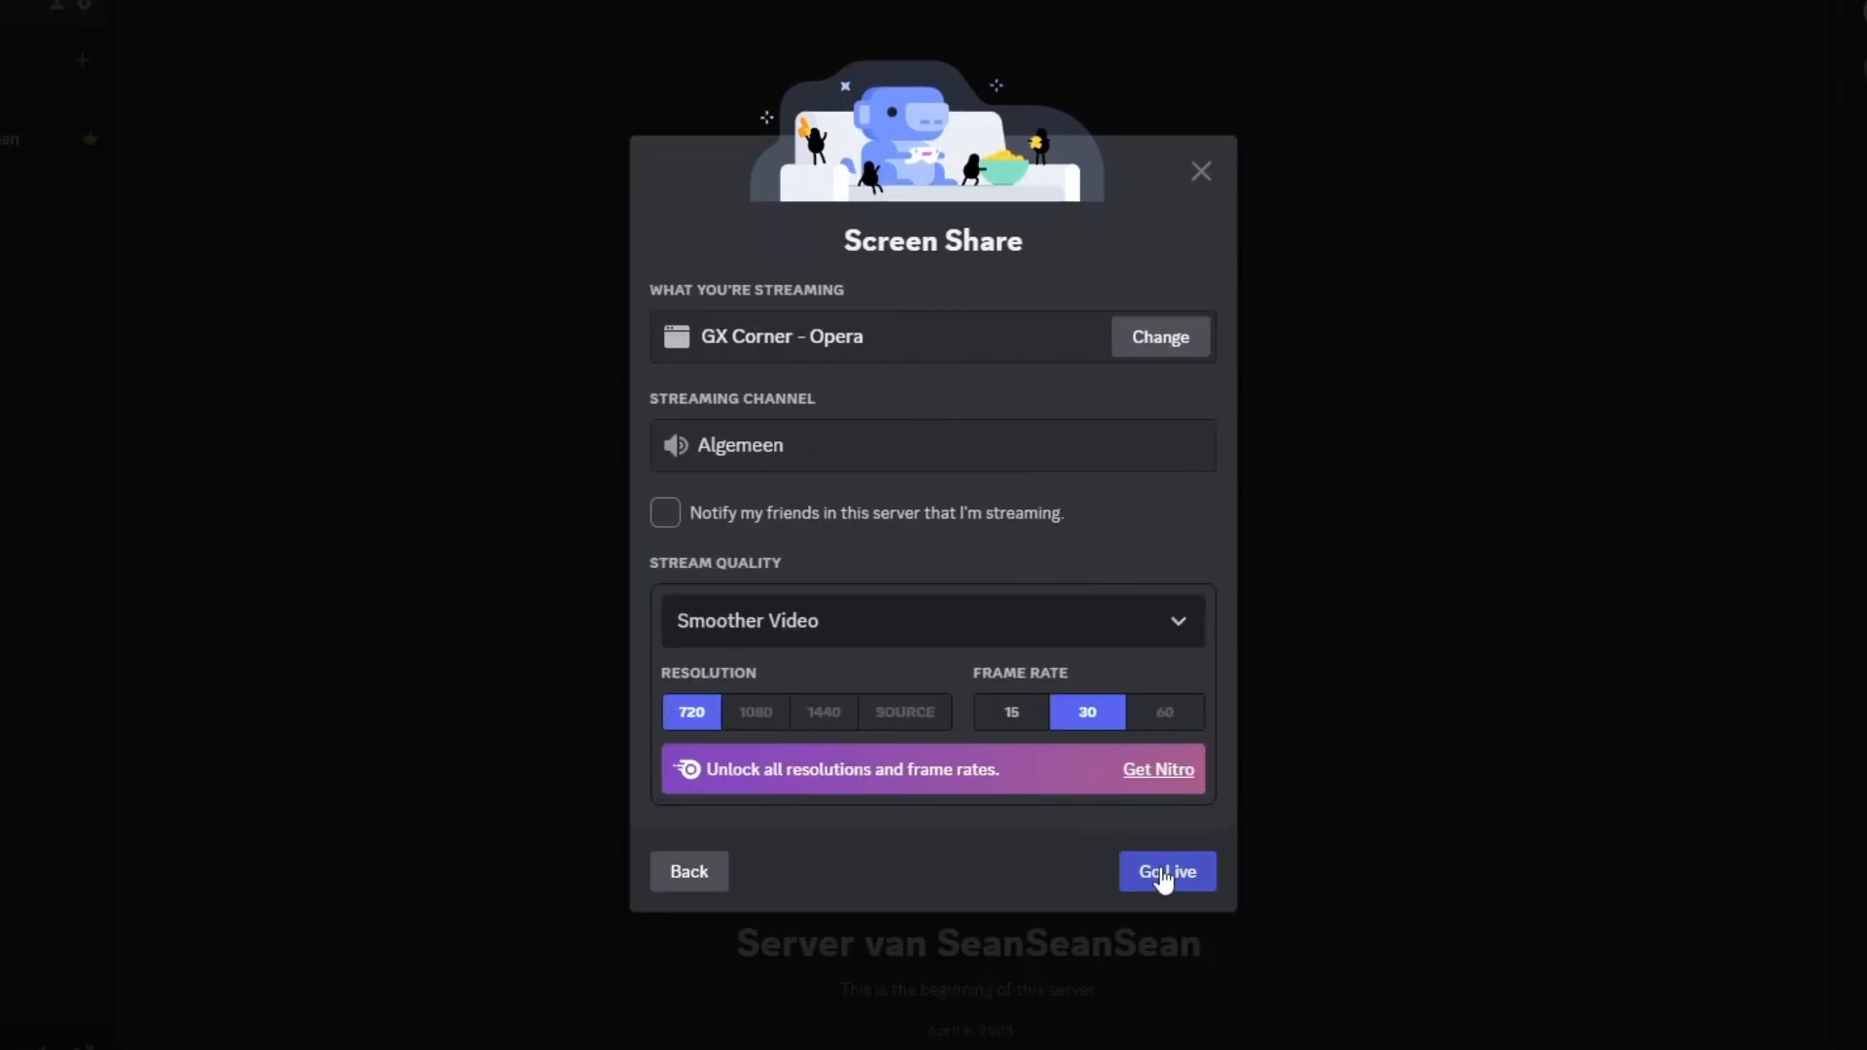
click(1166, 872)
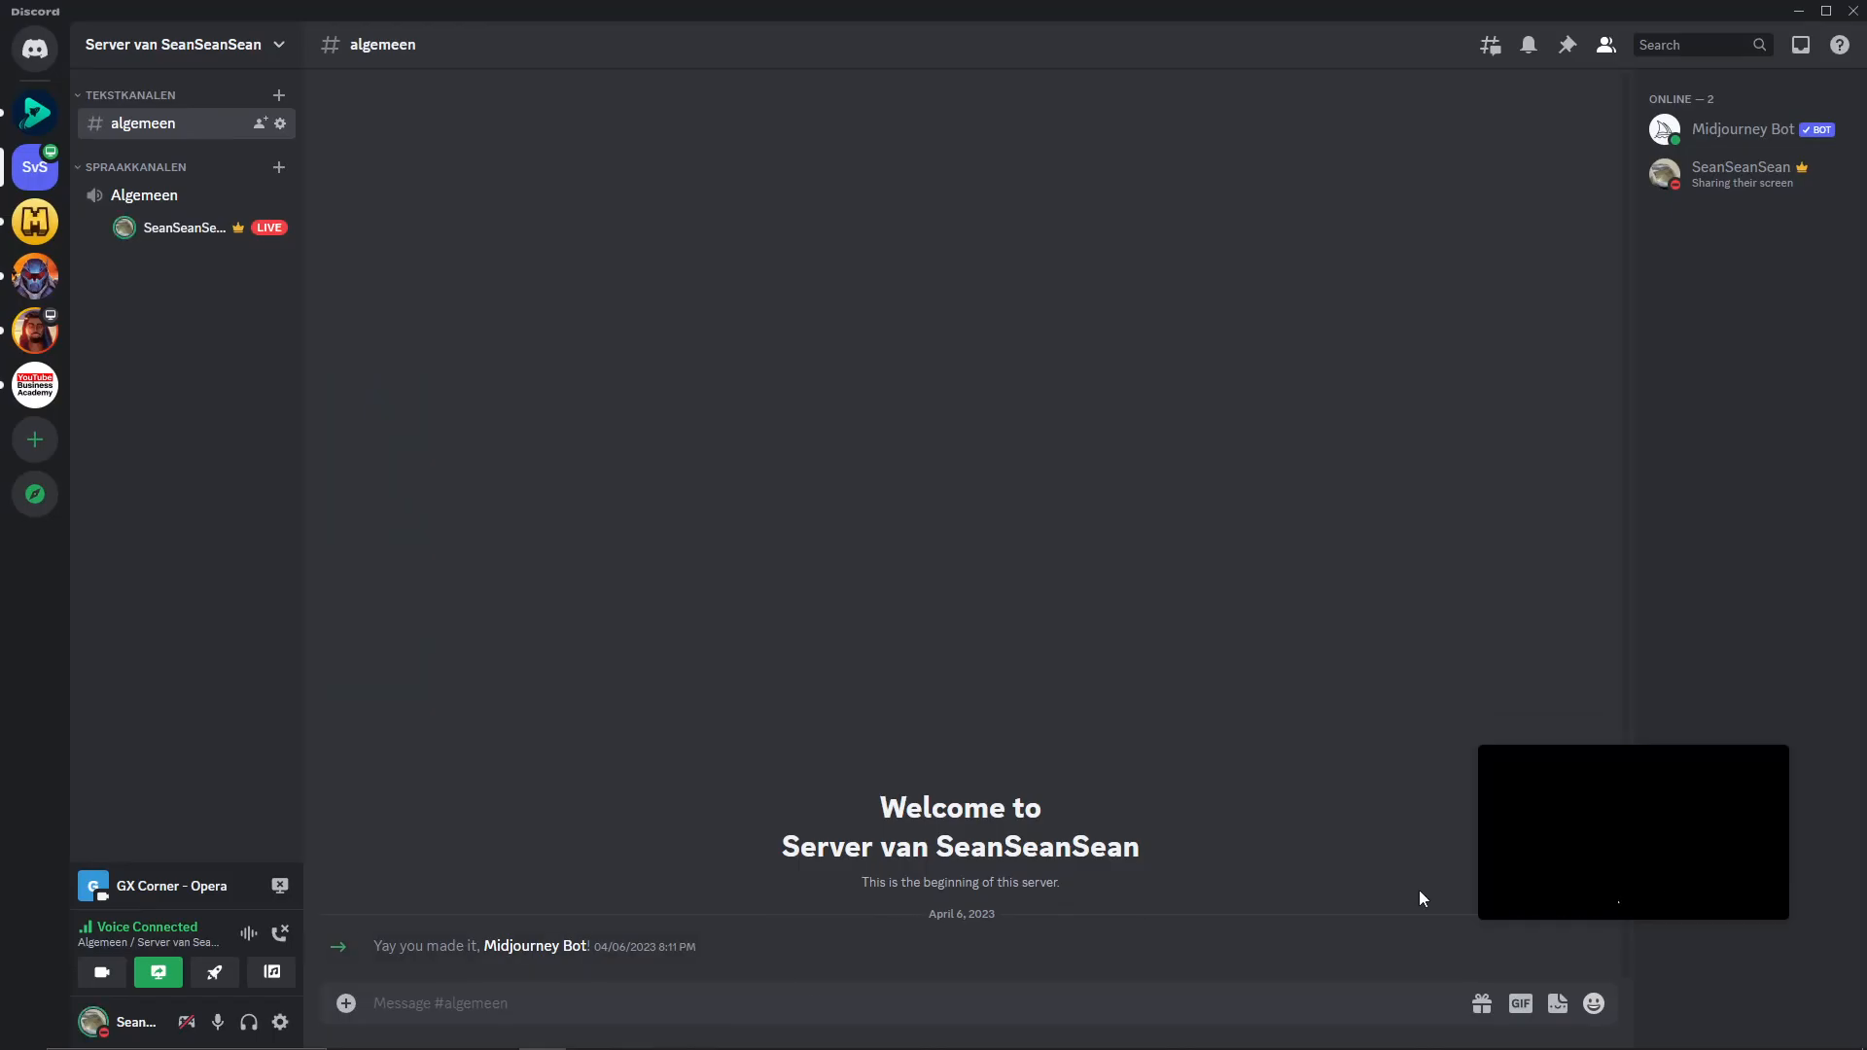
mouse_move(280, 933)
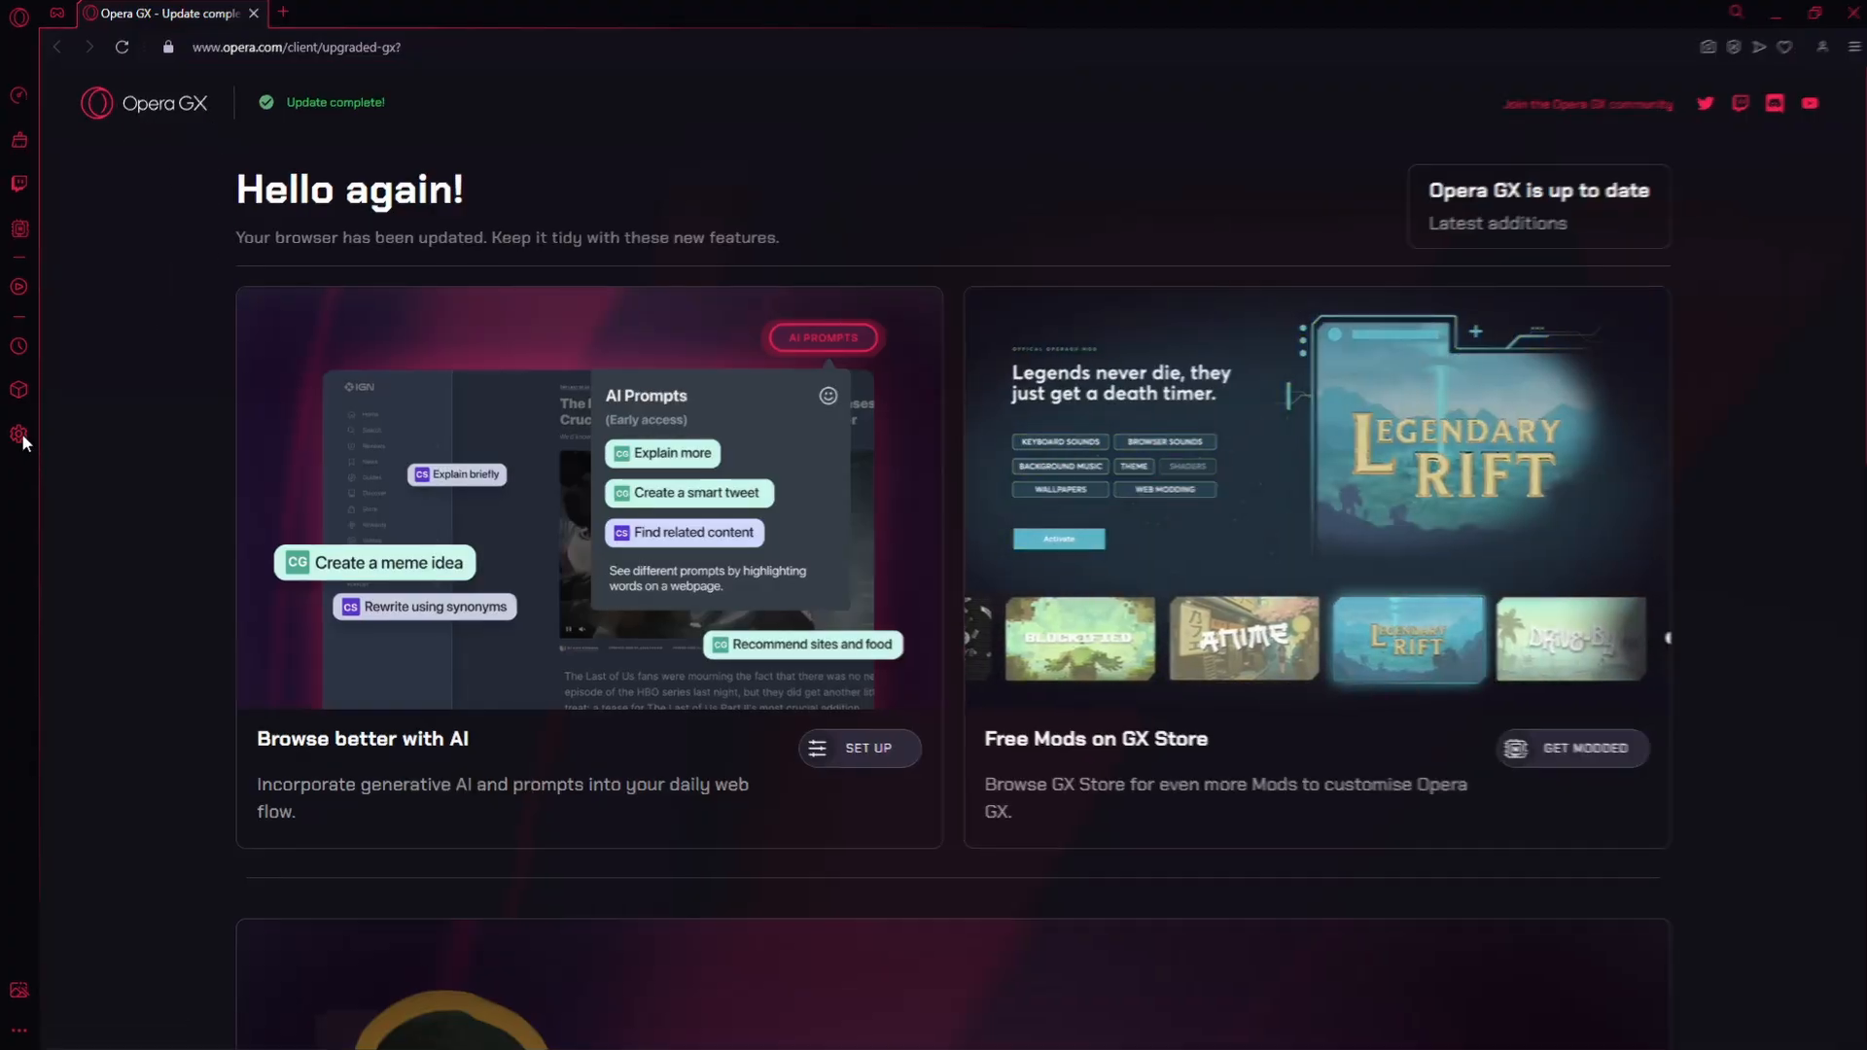
Step: In Opera GX System settings, disable 'Use hardware acceleration when available' and relaunch
click(20, 434)
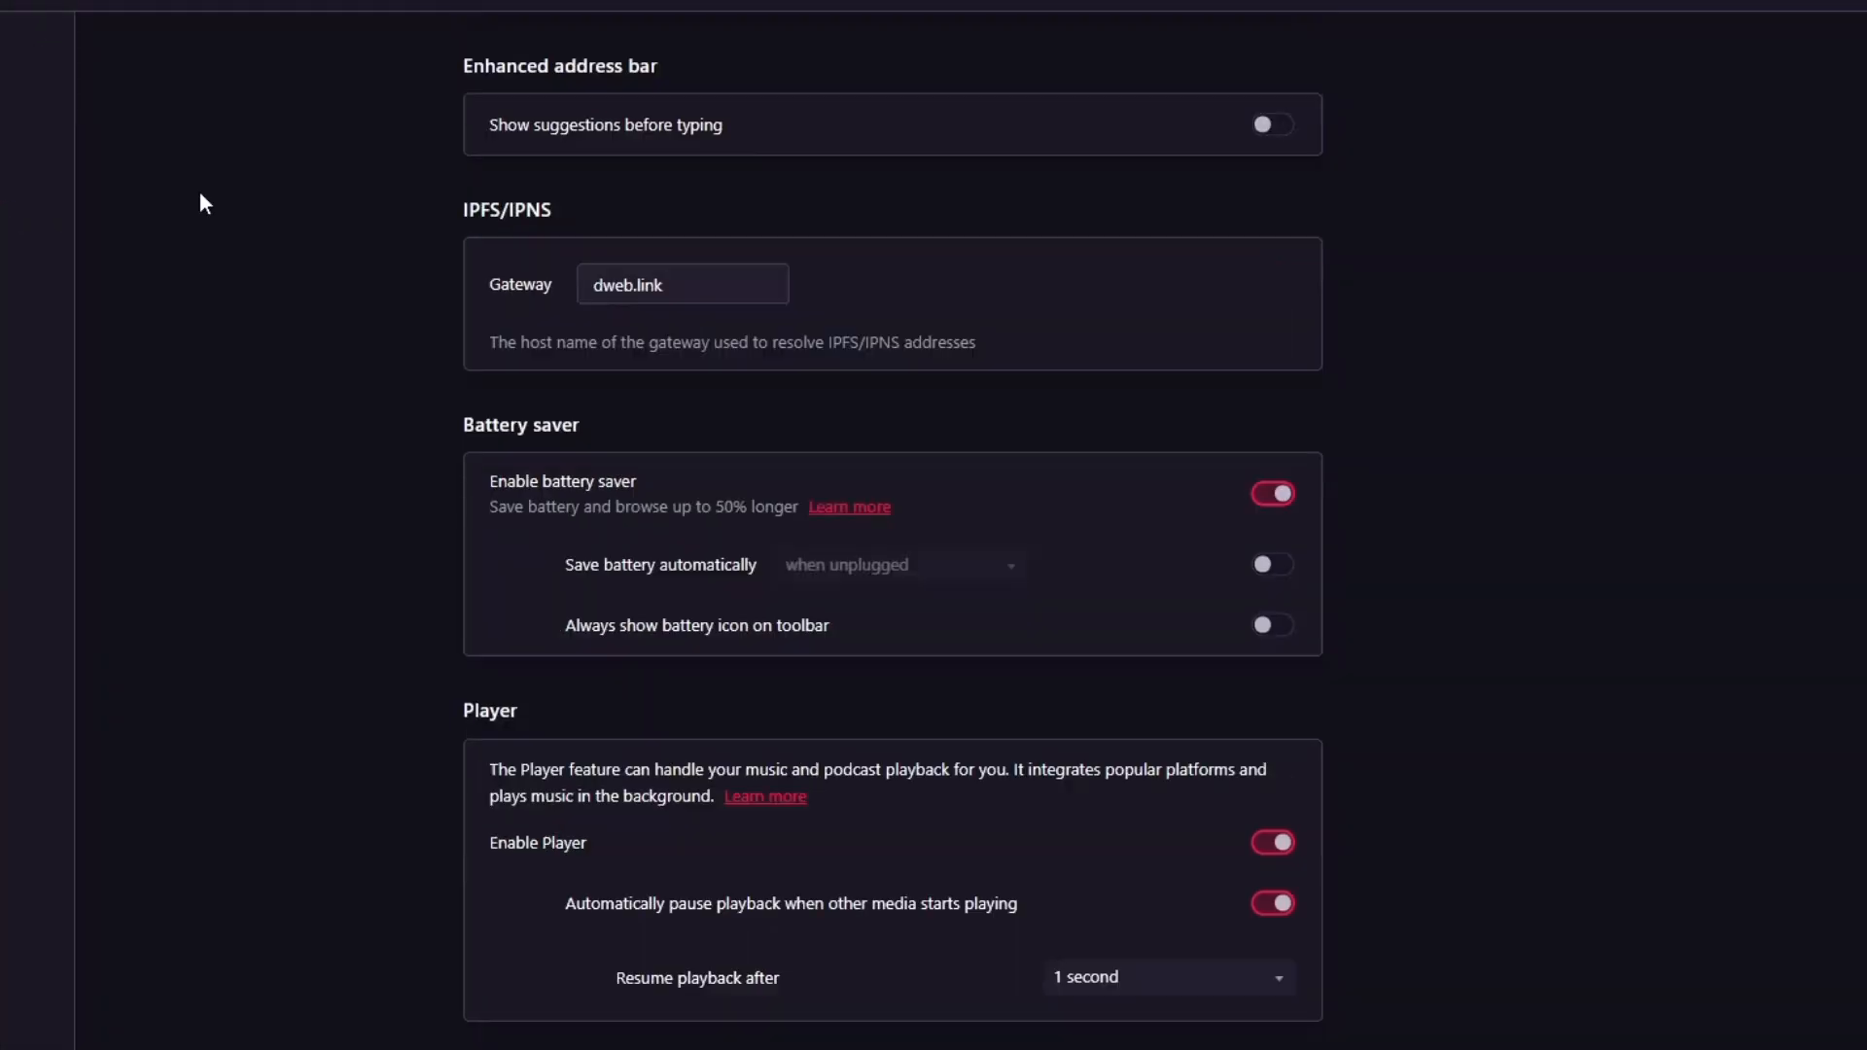
scroll(down, 3)
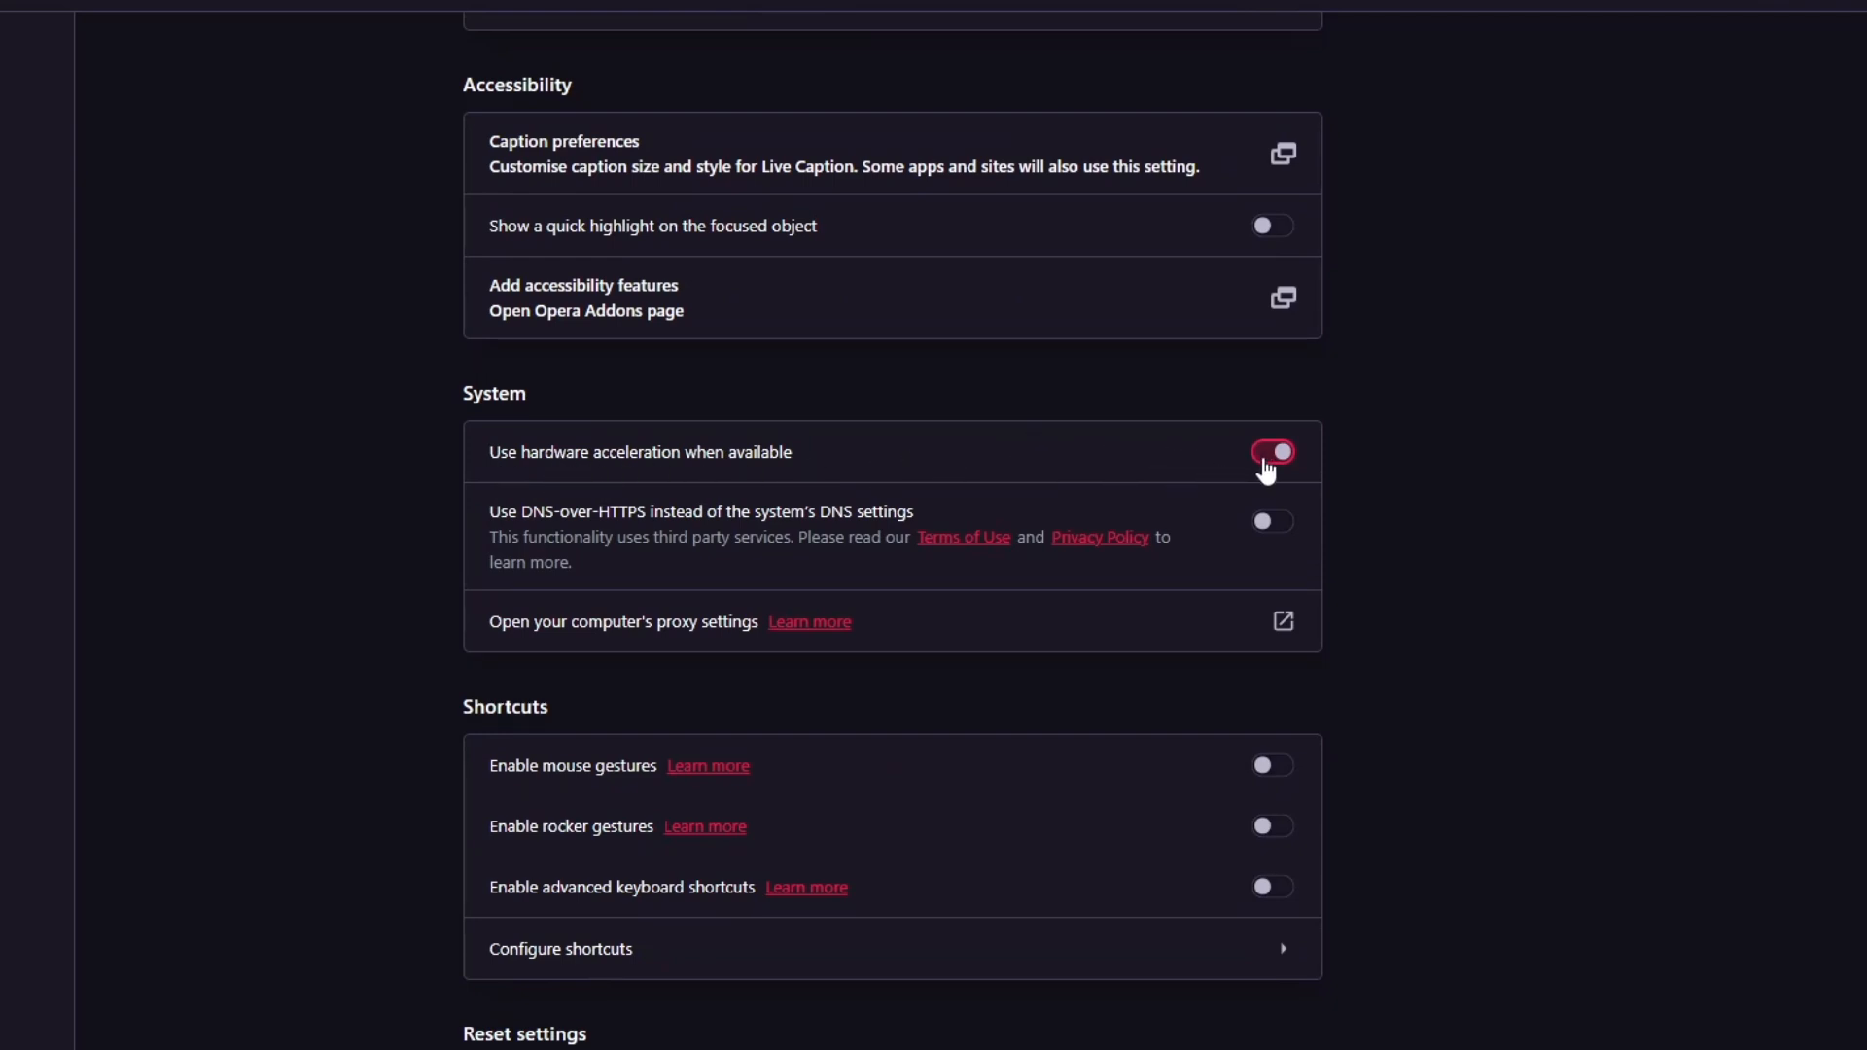
click(1270, 451)
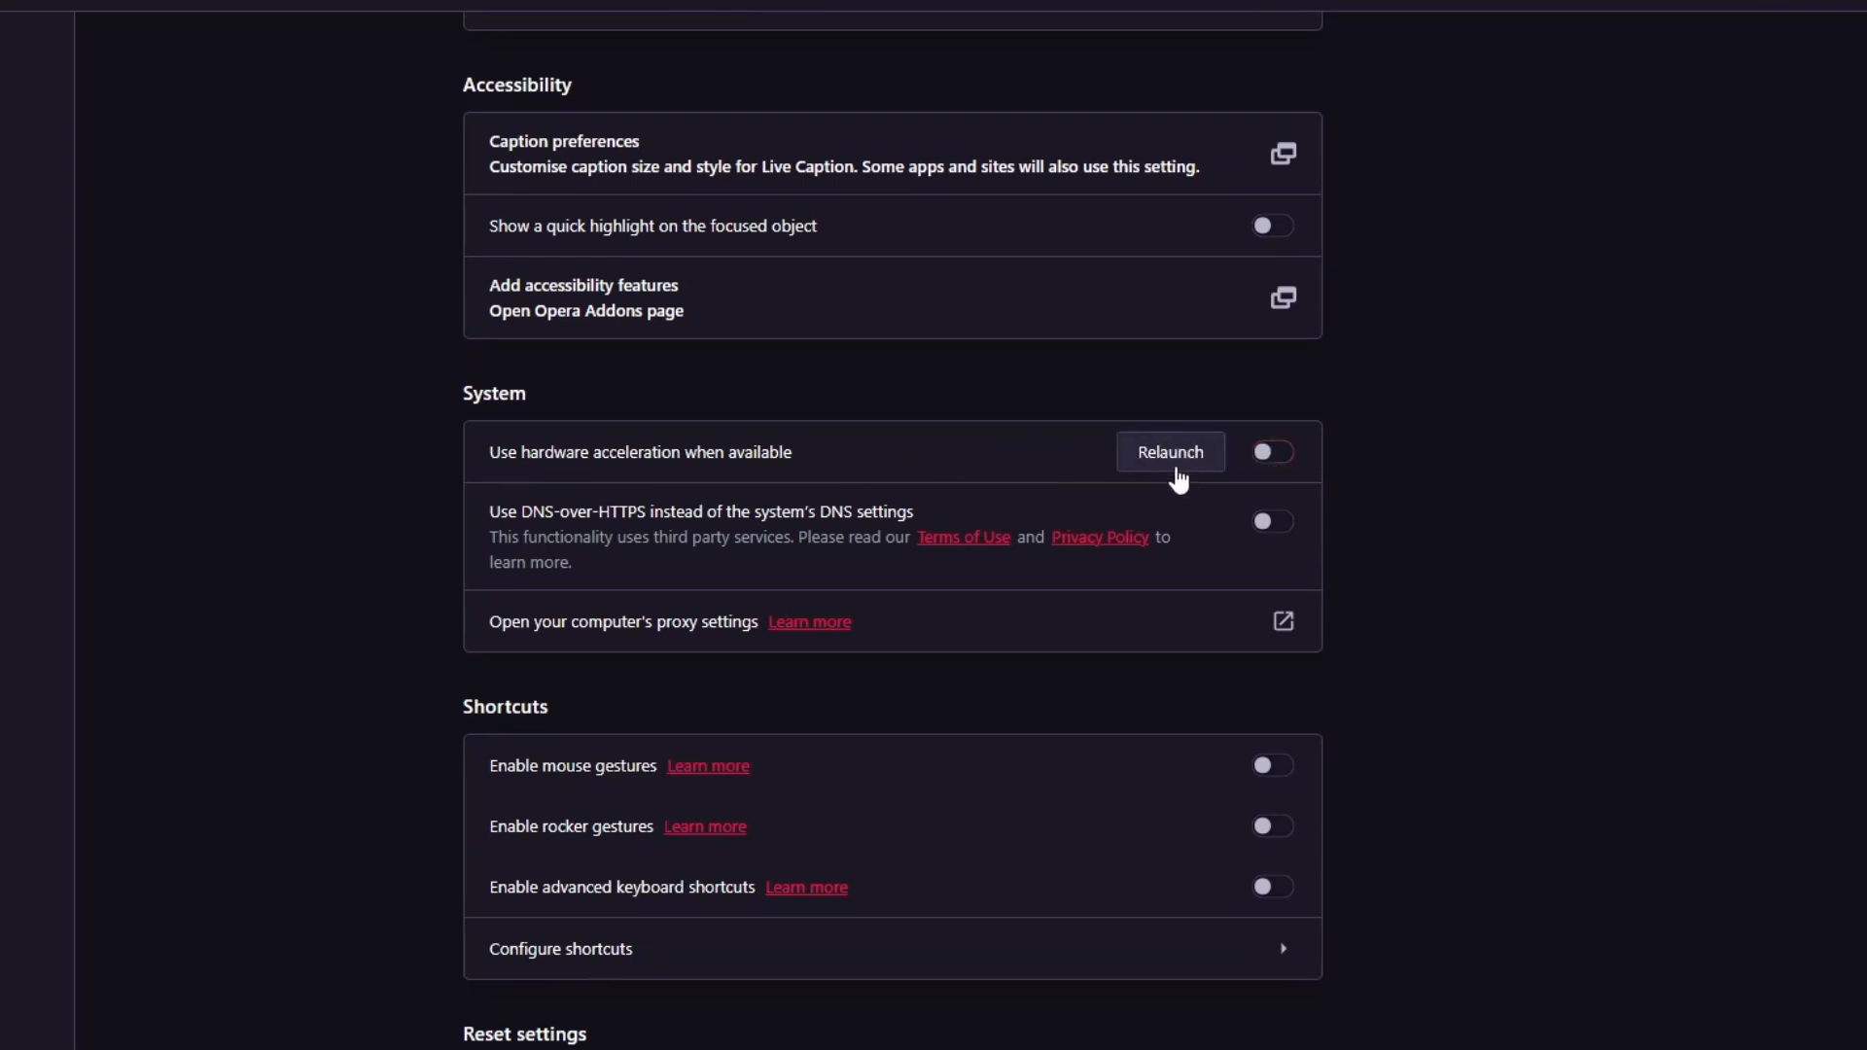
click(1169, 451)
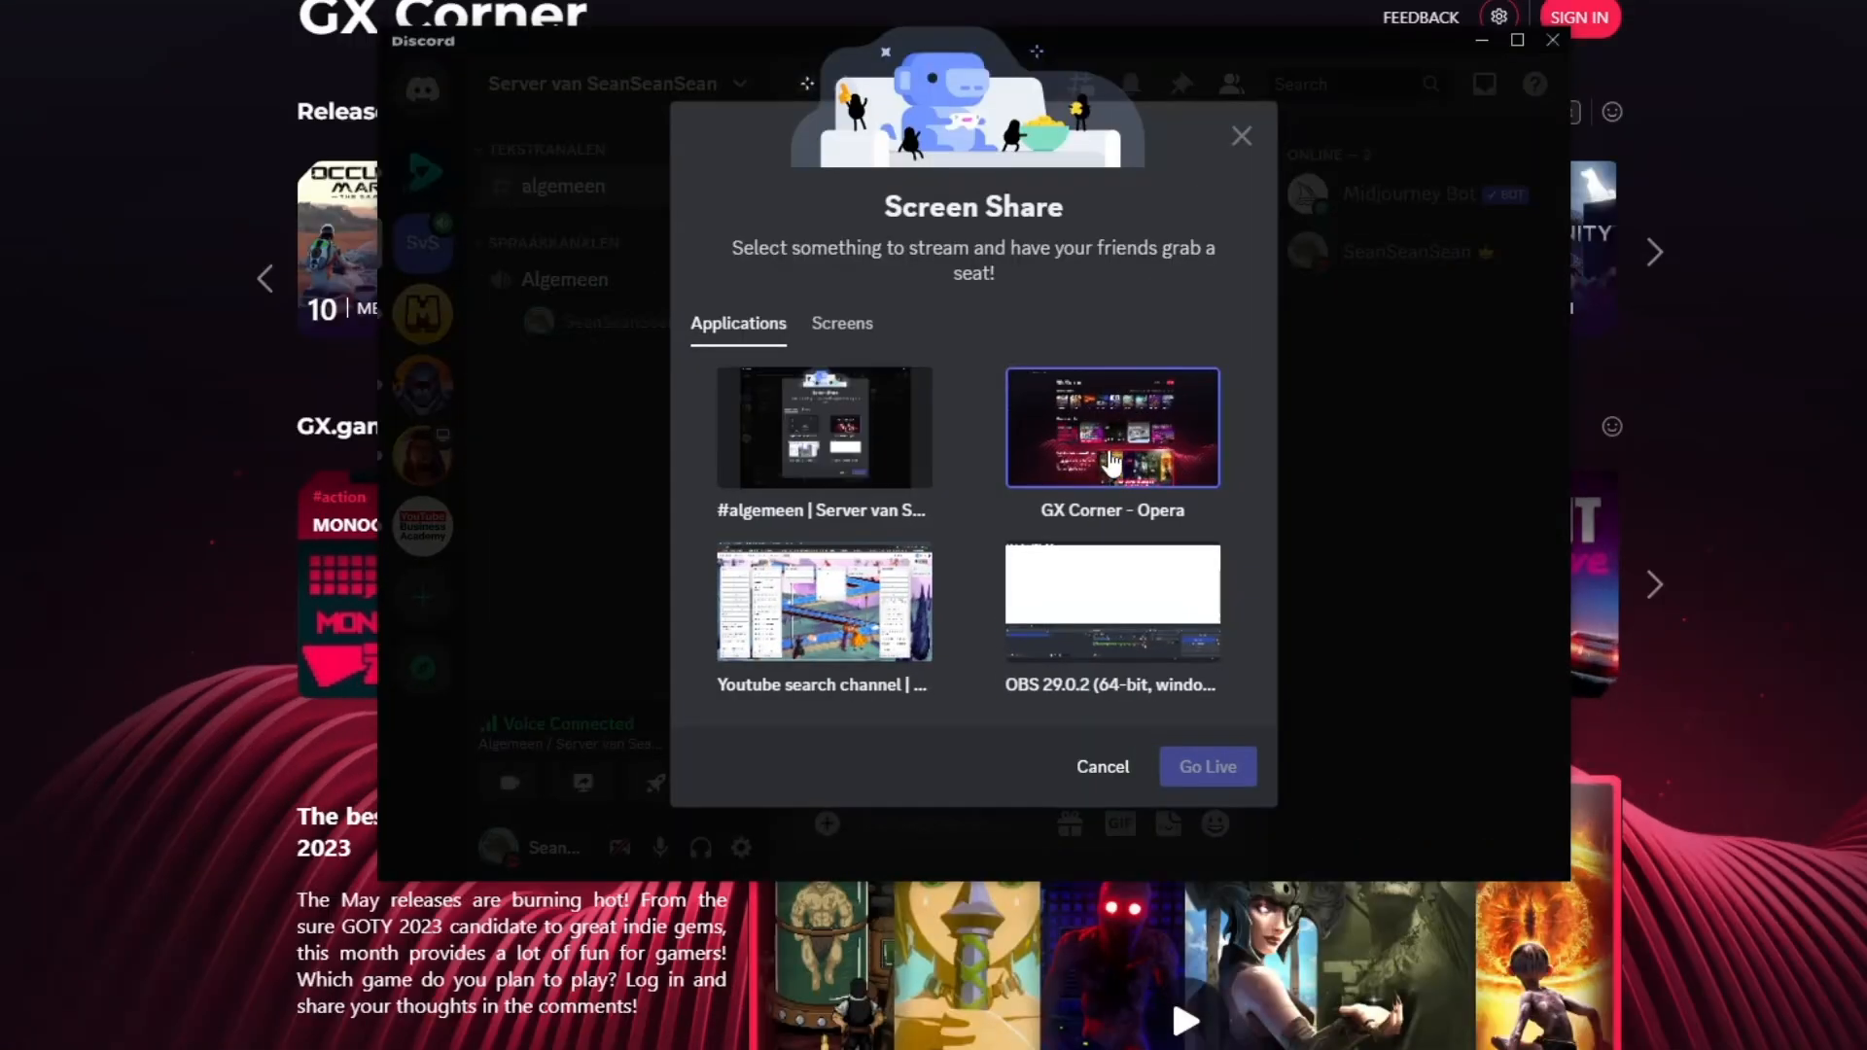
Step: Go live again with 'GX Corner - Opera', the preview now showing page content instead of black
click(1206, 767)
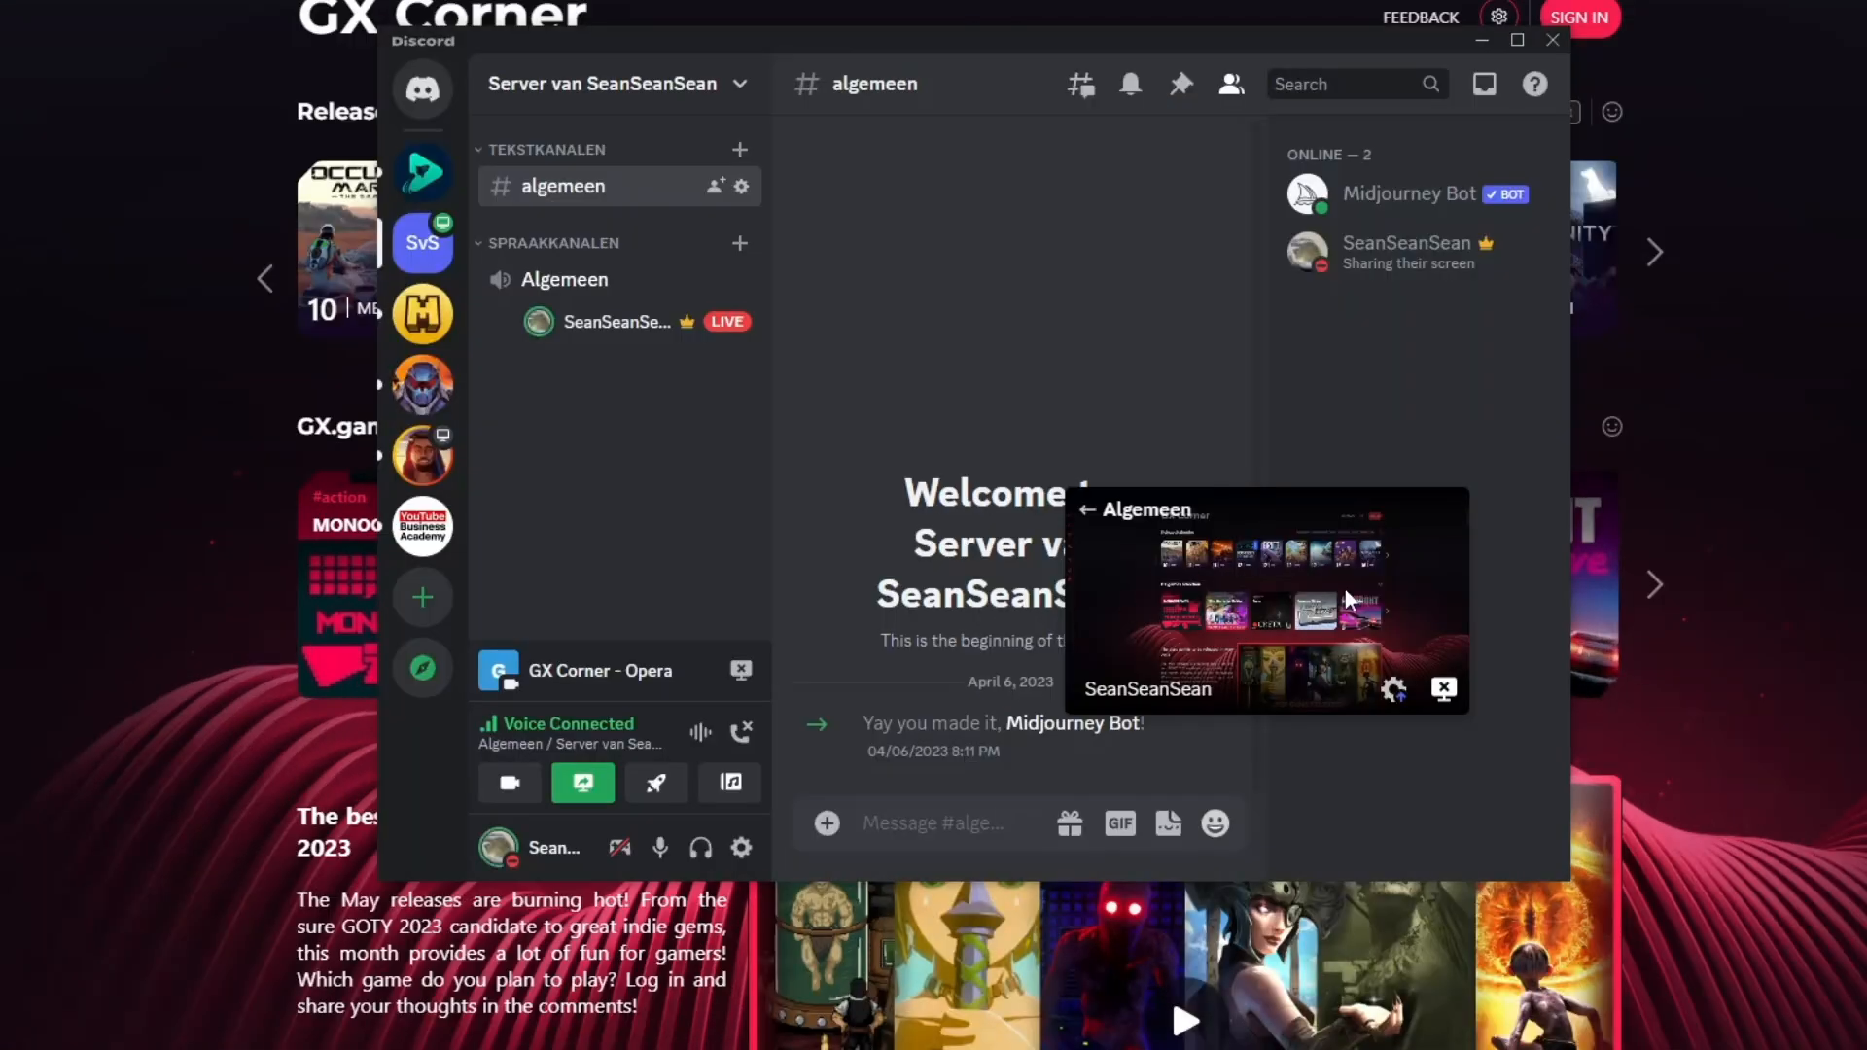